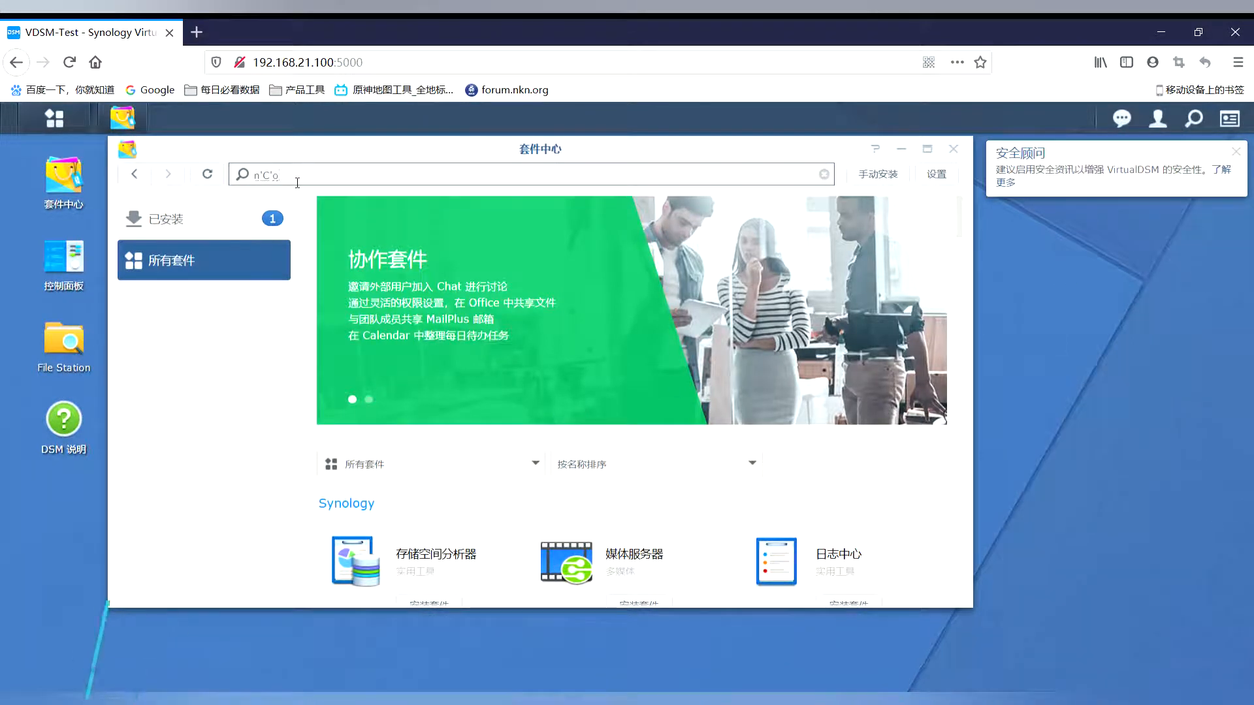
# Step: Find nConnect in Package Center and launch the installed package
pyautogui.write('nConnect')
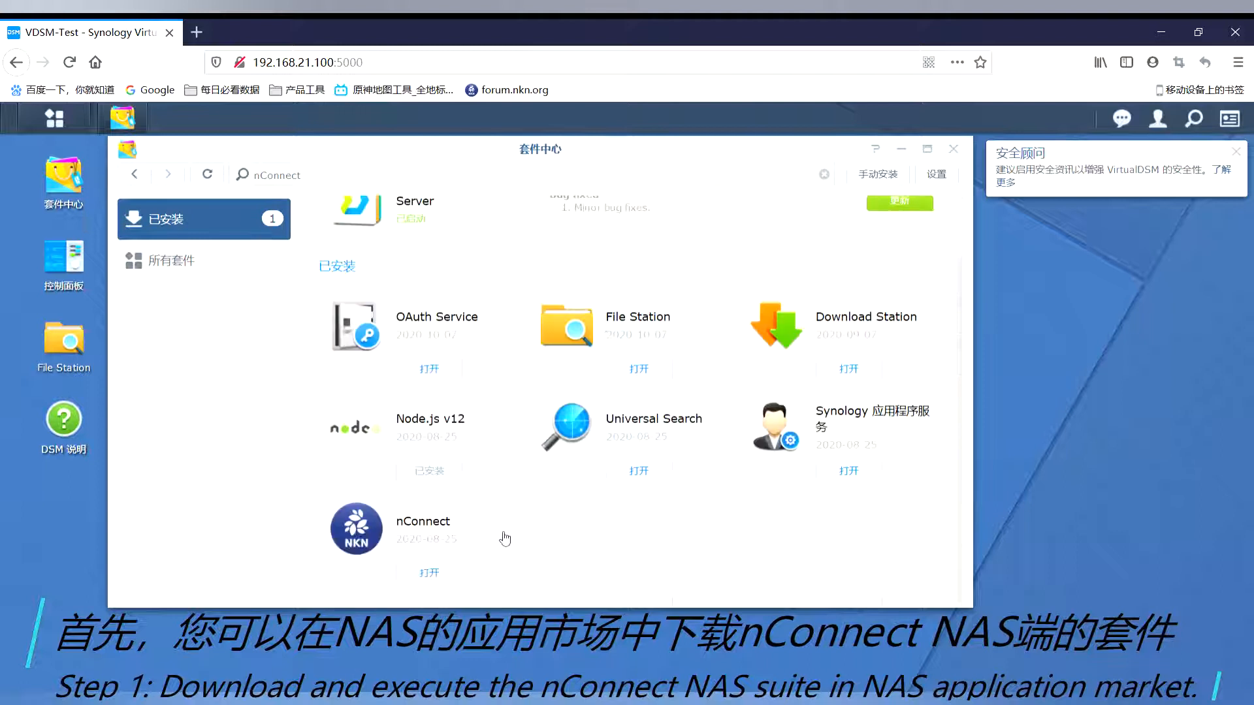
pyautogui.moveTo(430, 572)
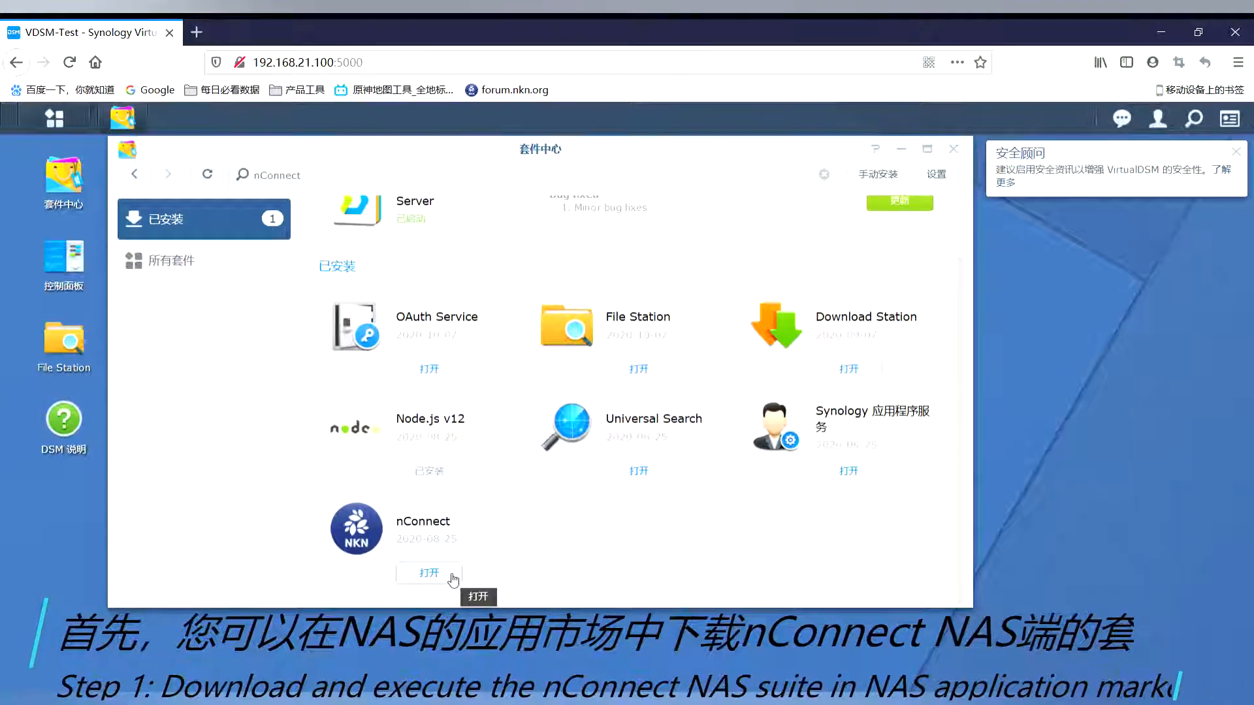
pyautogui.click(429, 572)
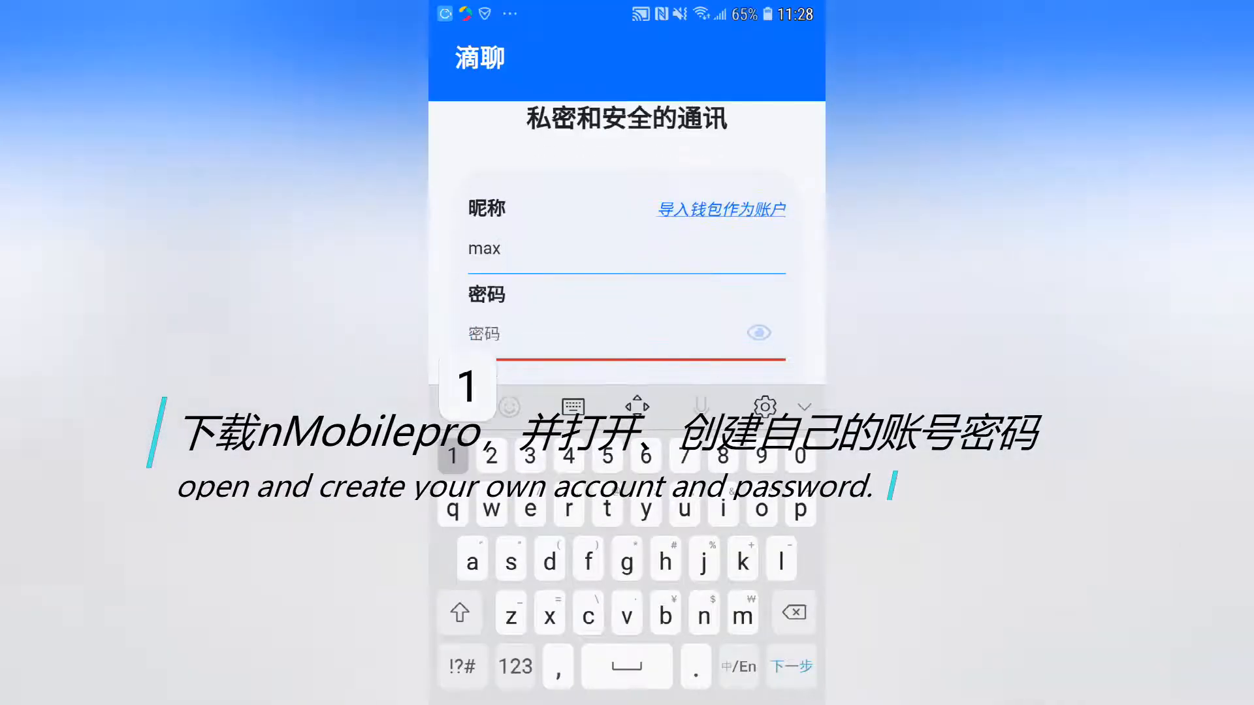
# Step: Create the nMobile Pro account with the entered nickname and password
pyautogui.click(718, 209)
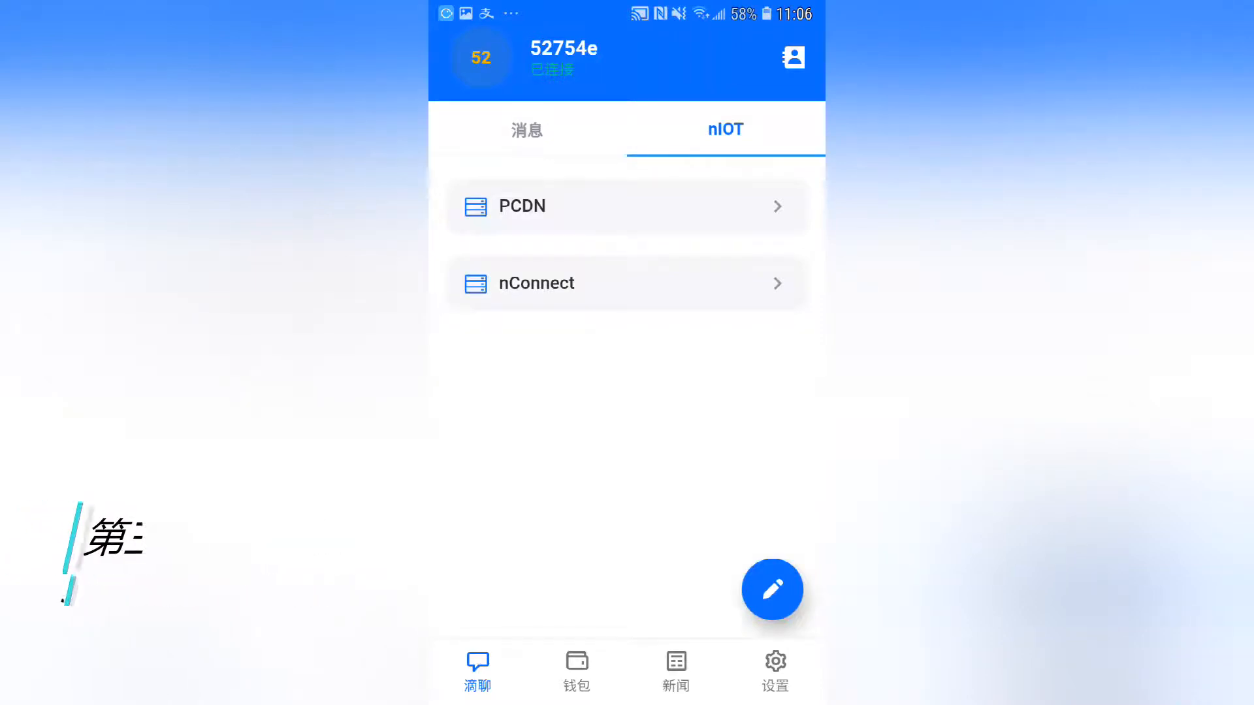
# Step: Enter the nConnect device page and begin adding a NAS
pyautogui.click(627, 283)
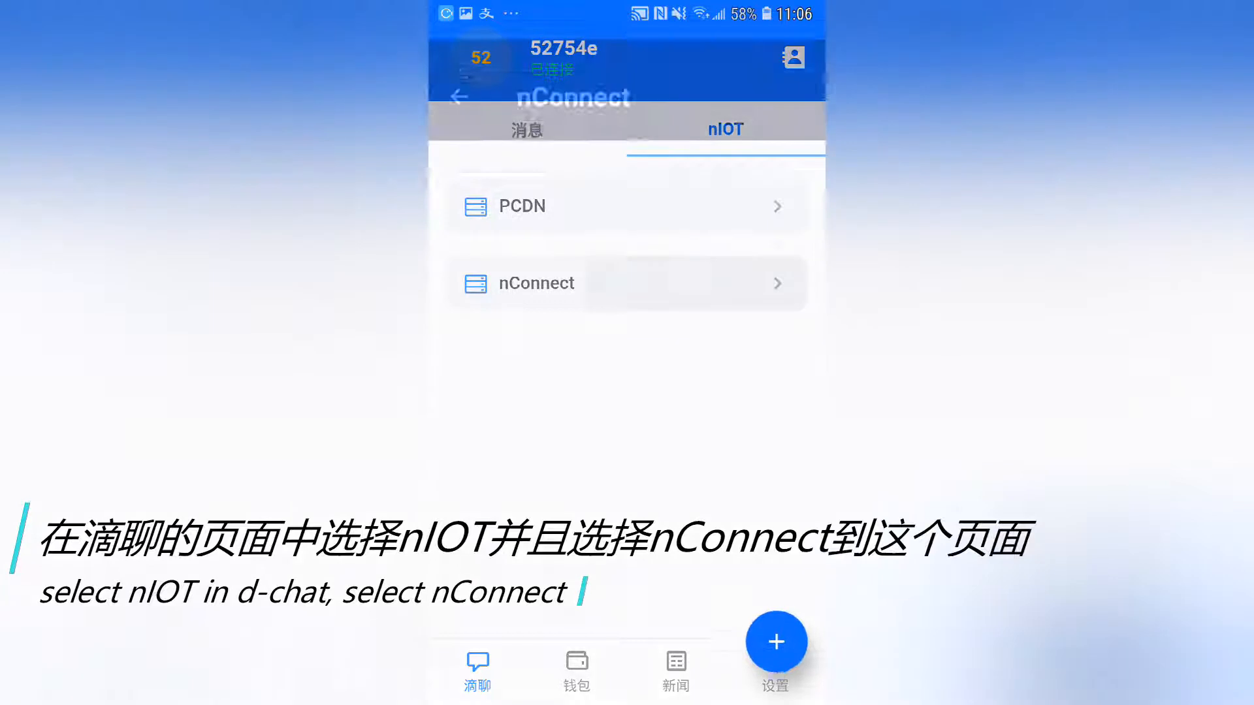
pyautogui.click(547, 283)
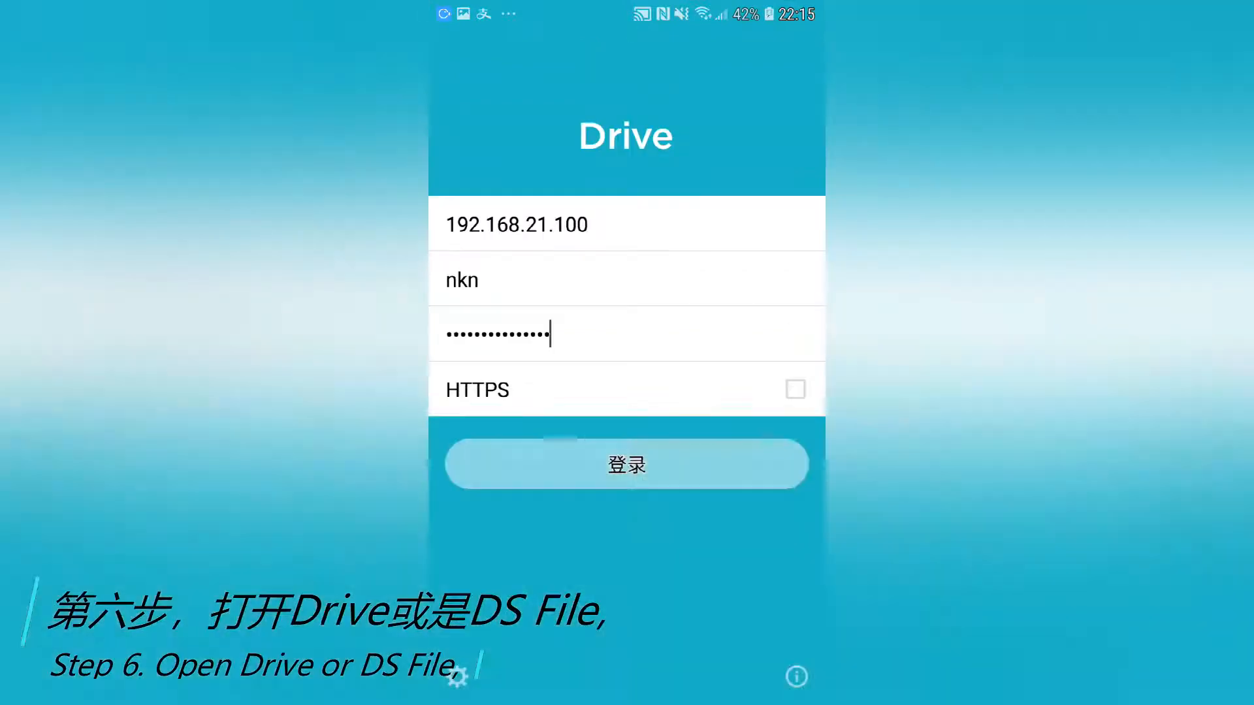
# Step: Sign in to the NAS at 192.168.21.100 in Synology Drive with the entered credentials
pyautogui.click(625, 464)
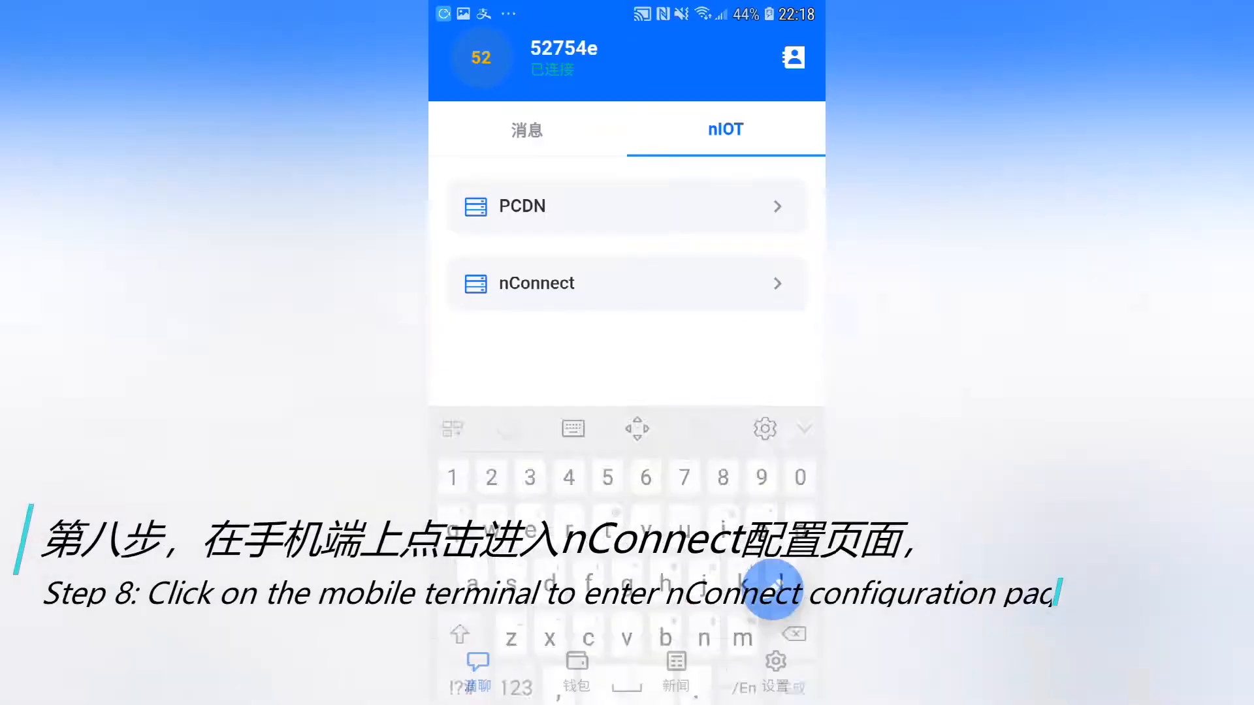
# Step: View the paired NAS admin.uigfhh.5501e3 configuration and scan to sync it to the PC
pyautogui.click(626, 284)
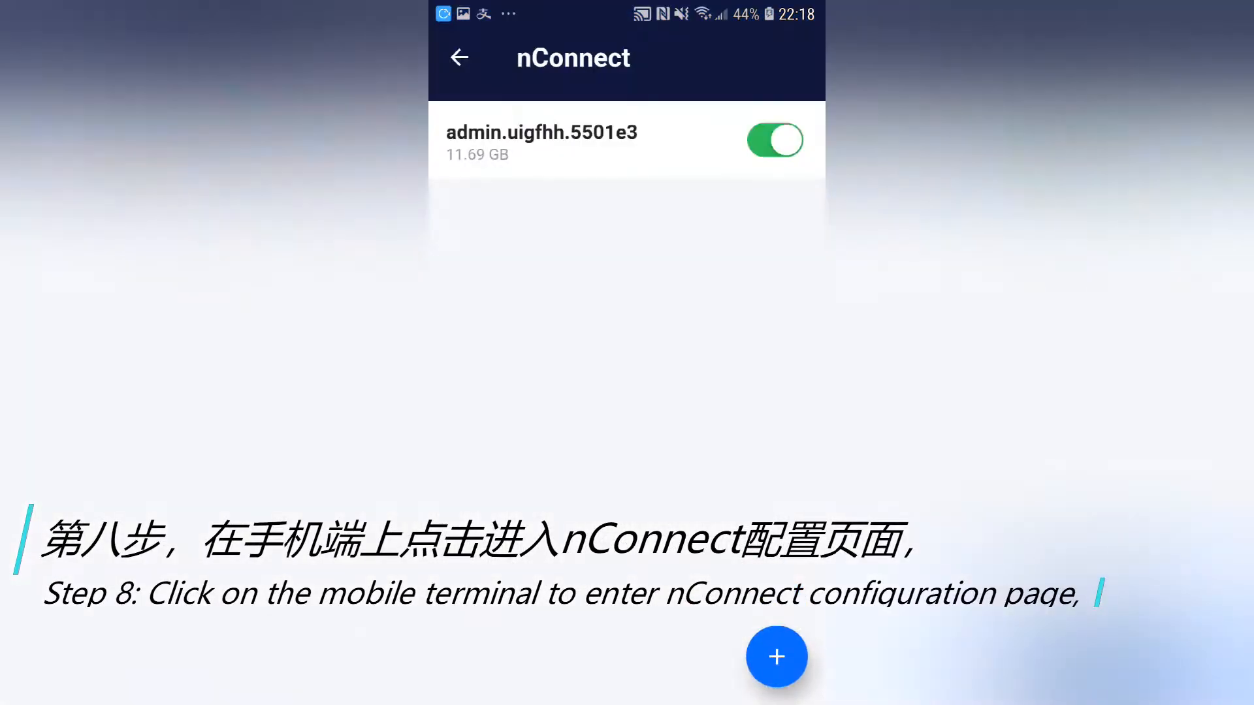
pyautogui.click(541, 141)
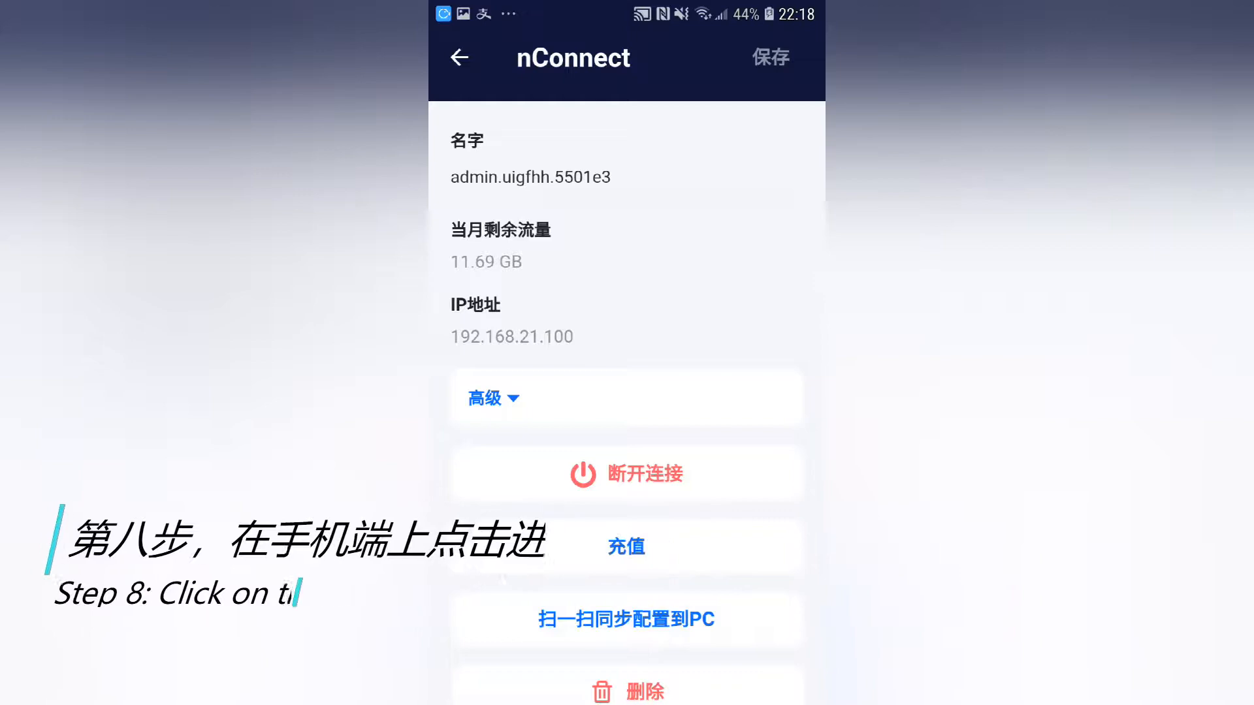
pyautogui.click(626, 619)
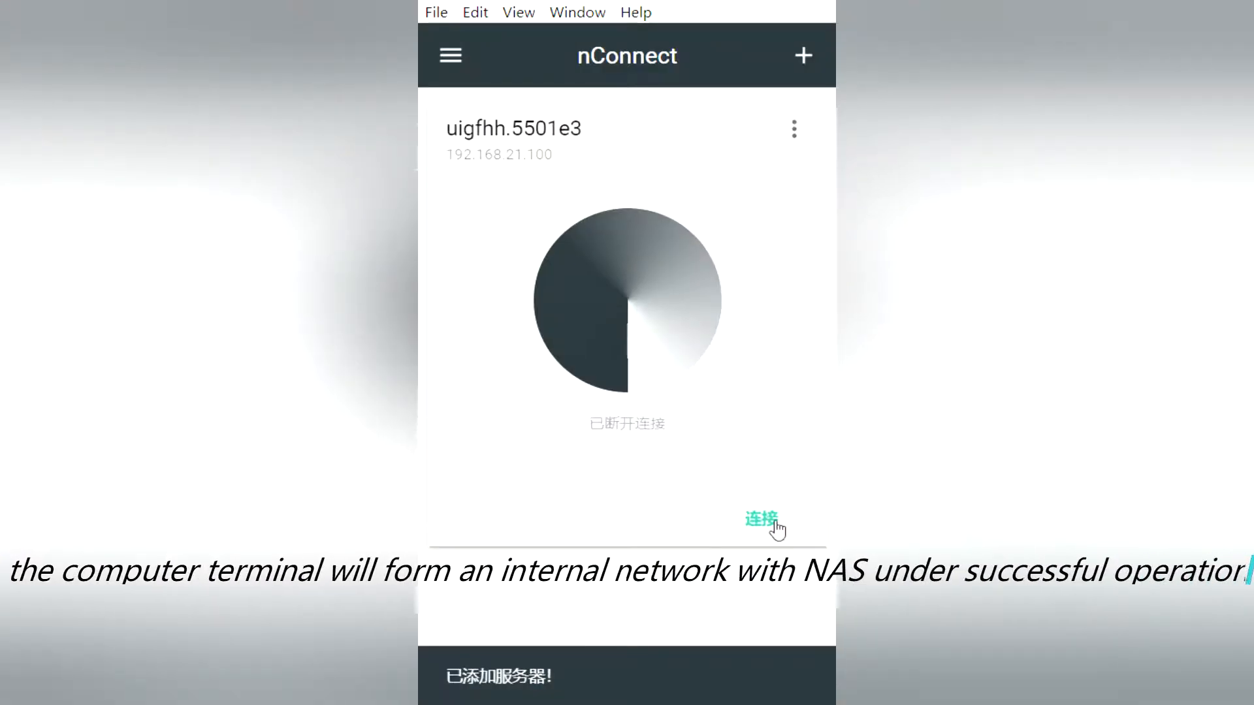
# Step: Connect the nConnect PC client to the NAS server at 192.168.21.100
pyautogui.click(760, 518)
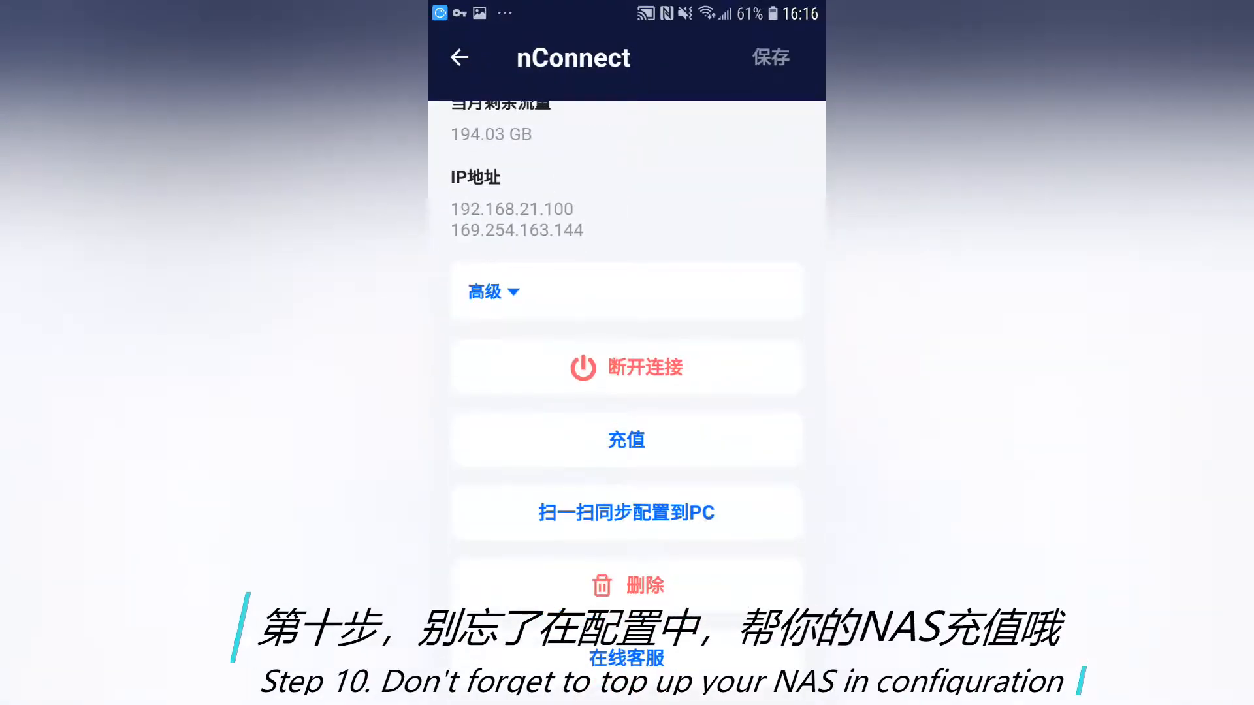
# Step: Start the online customer service chat from the nConnect configuration page
pyautogui.click(625, 440)
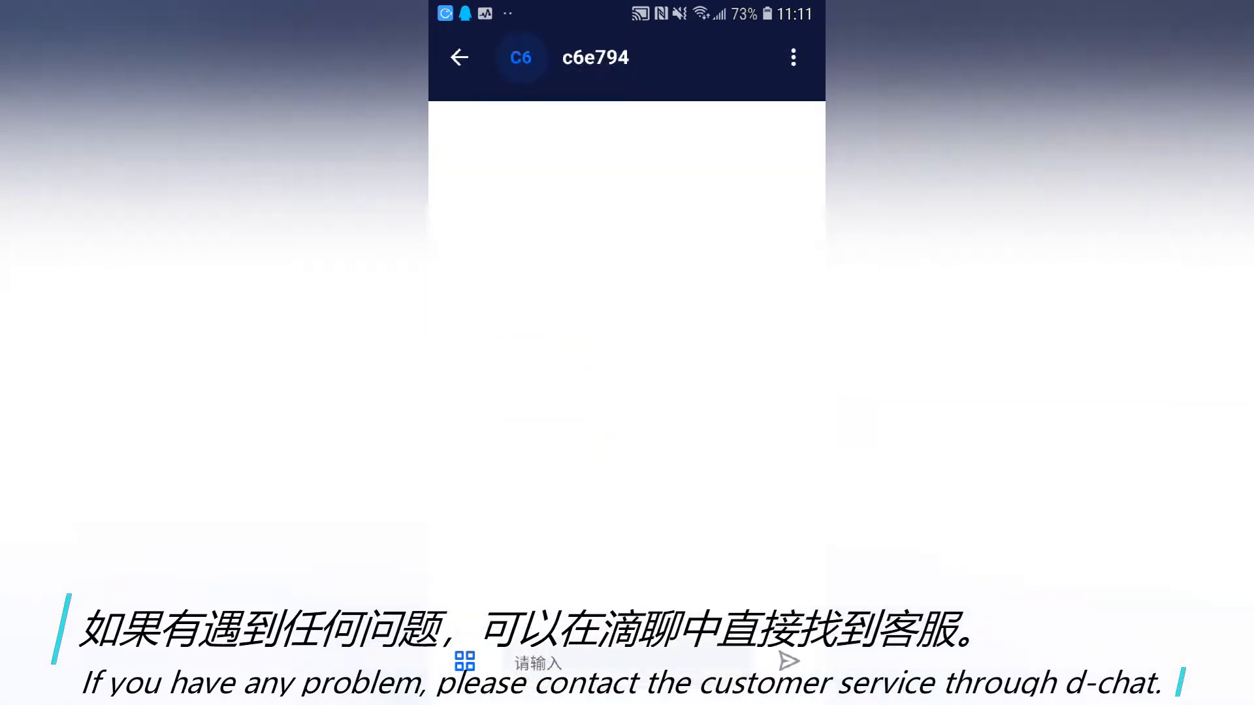
# Step: Send the message 'hi' to customer-service contact c6e794
pyautogui.click(789, 341)
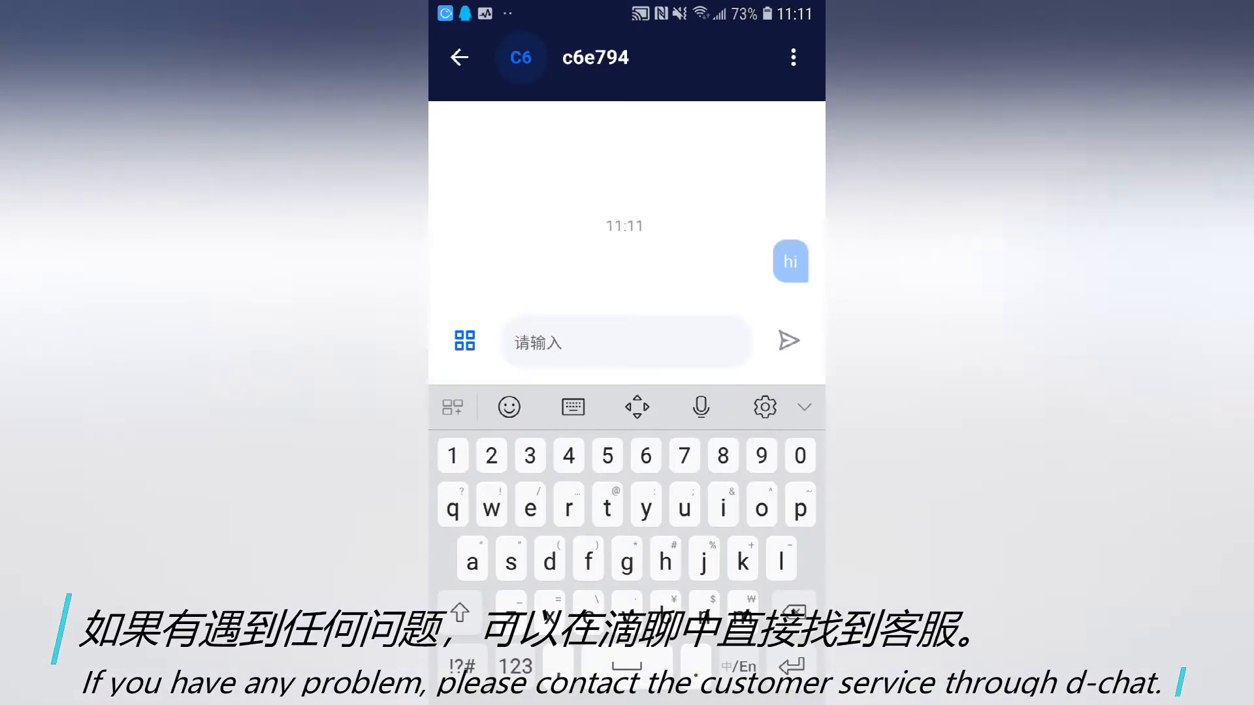